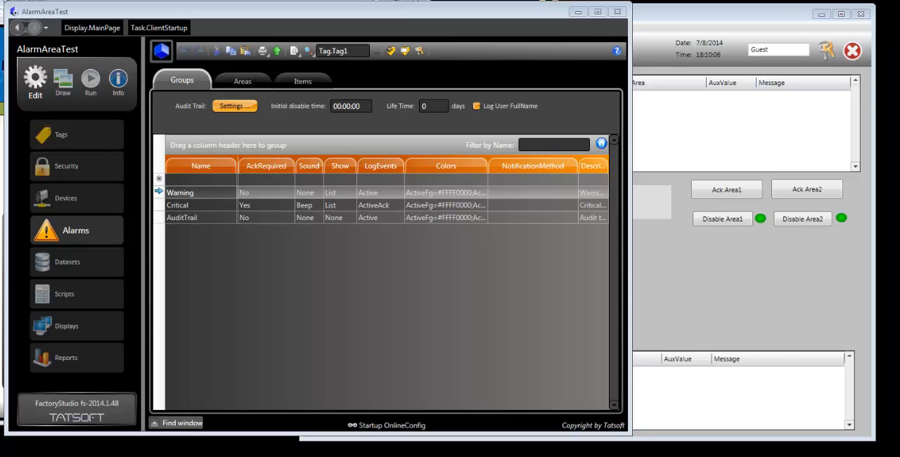
{"action": "mouse_move", "coordinate": [200, 14]}
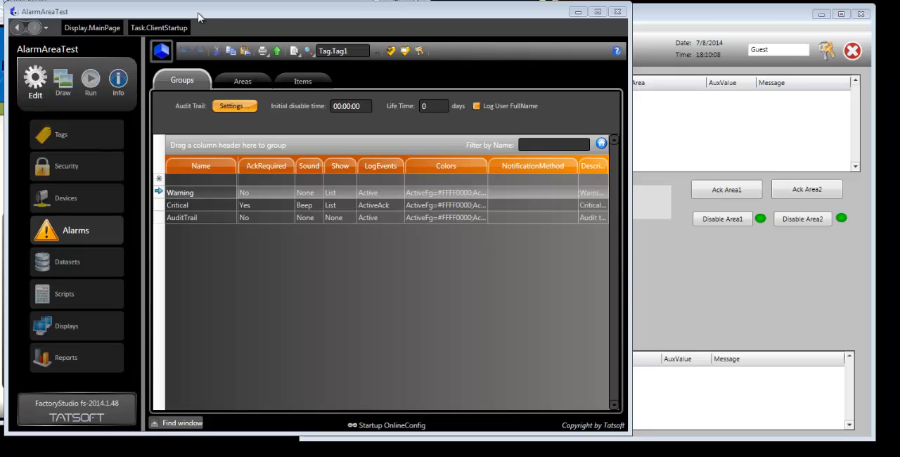
View the Areas hierarchy: AlarmAreaTest with Area1 (SubArea1_1, SubArea1_2) and Area2.
{"action": "left_click", "coordinate": [65, 197]}
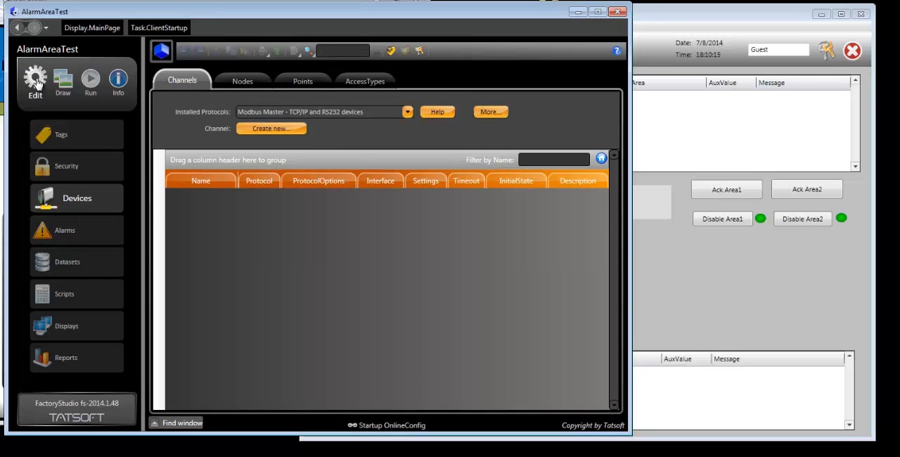
{"action": "left_click", "coordinate": [65, 231]}
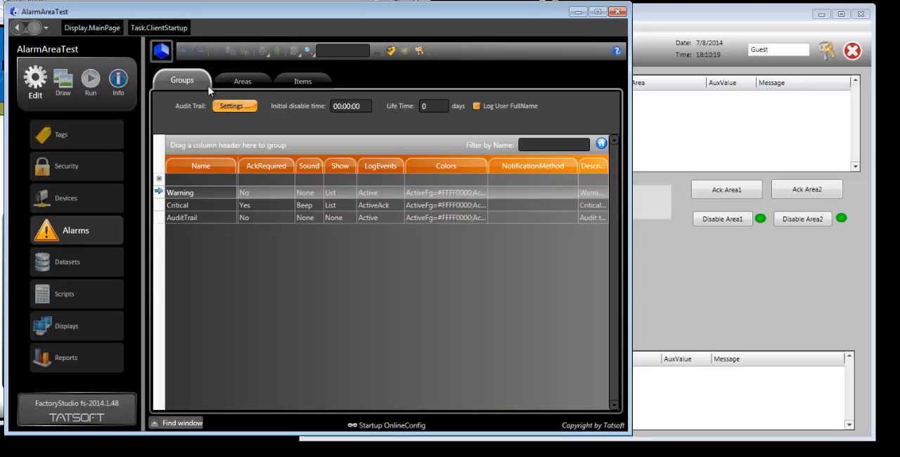
{"action": "left_click", "coordinate": [242, 81]}
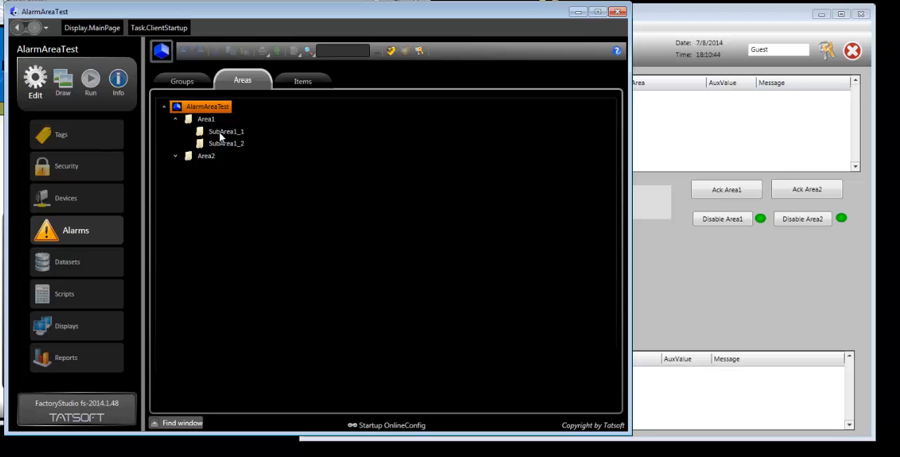
Review alarm items Tag1–Tag4 with Area and AuxValue columns, then edit Task.ClientStartup.
{"action": "left_click", "coordinate": [303, 80]}
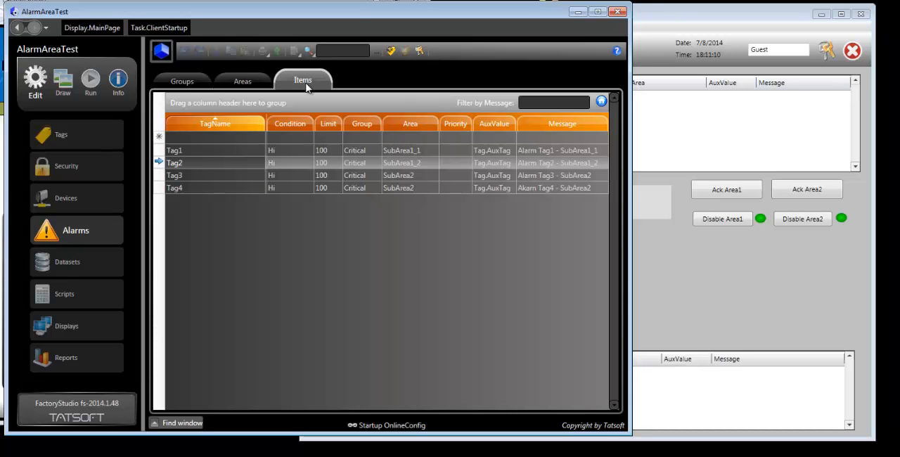
{"action": "mouse_move", "coordinate": [495, 125]}
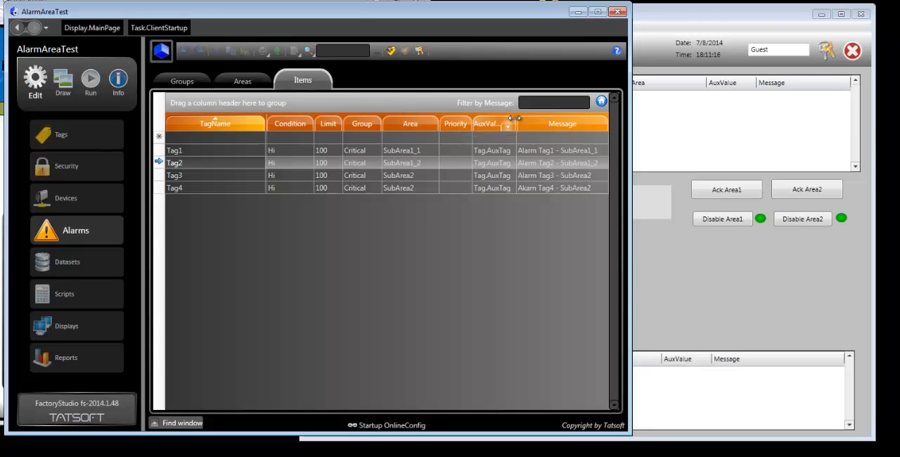
{"action": "mouse_move", "coordinate": [491, 121]}
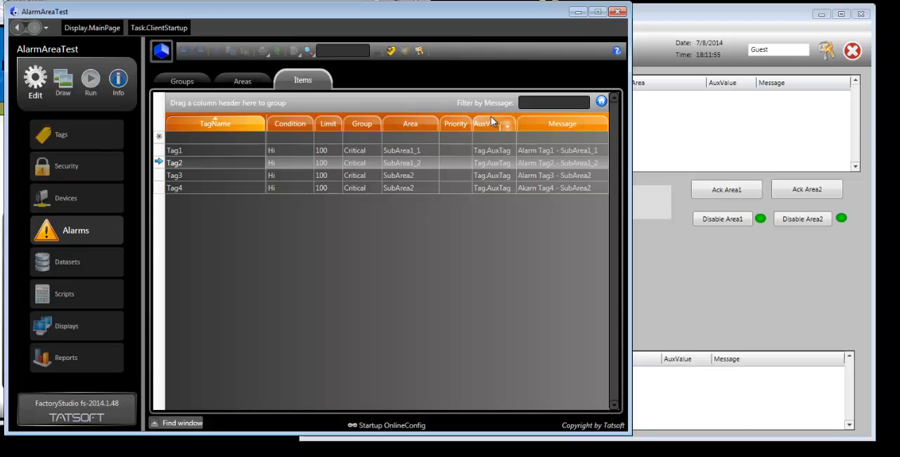
{"action": "left_click", "coordinate": [64, 294]}
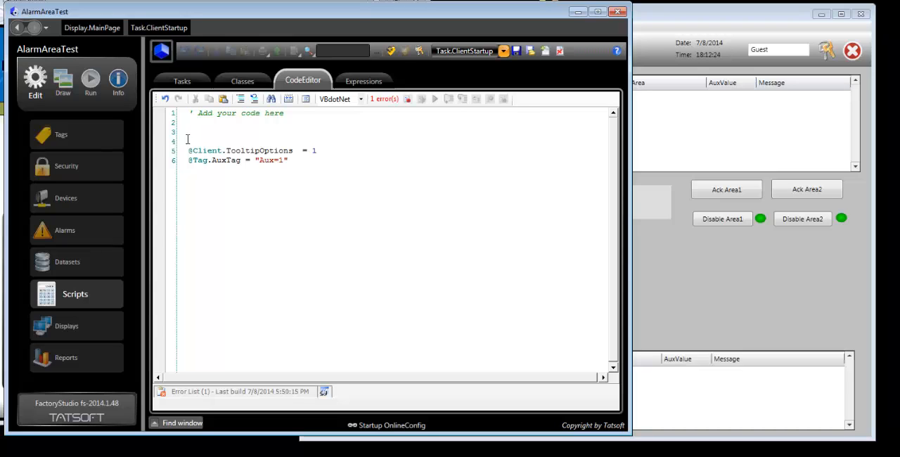
{"action": "type", "text": "@Alarm.Area.Area1."}
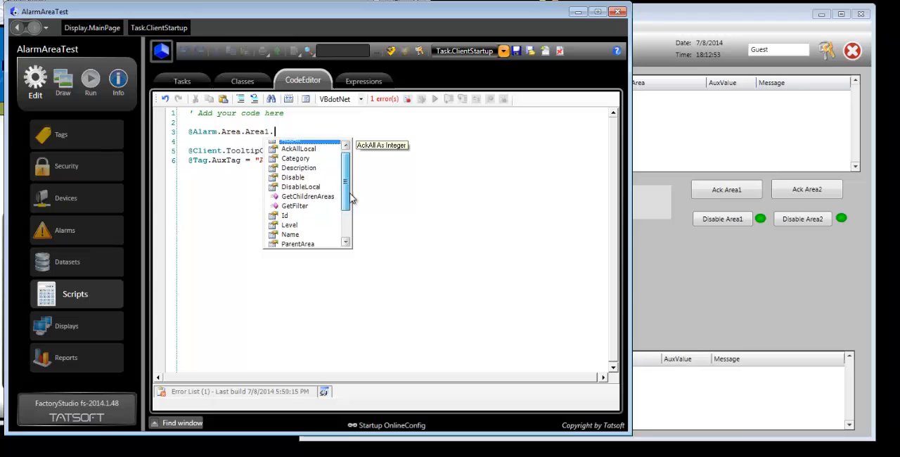
{"action": "scroll", "scroll_direction": "down", "scroll_amount": 3}
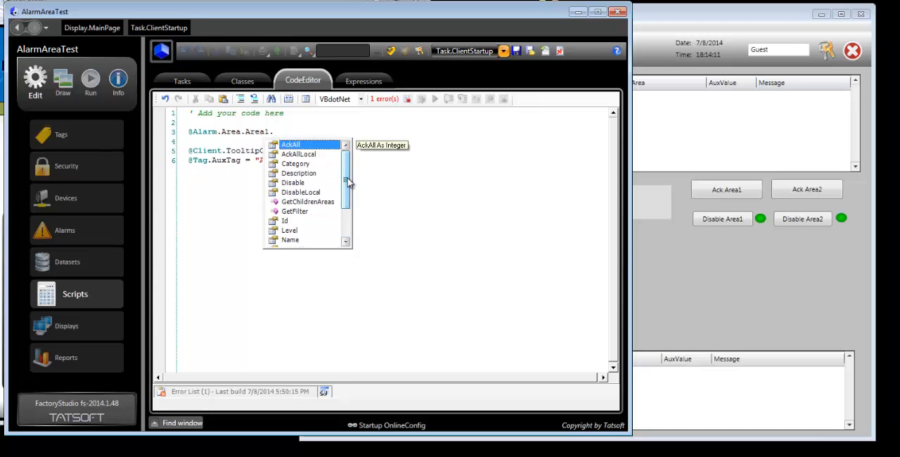
{"action": "mouse_move", "coordinate": [330, 151]}
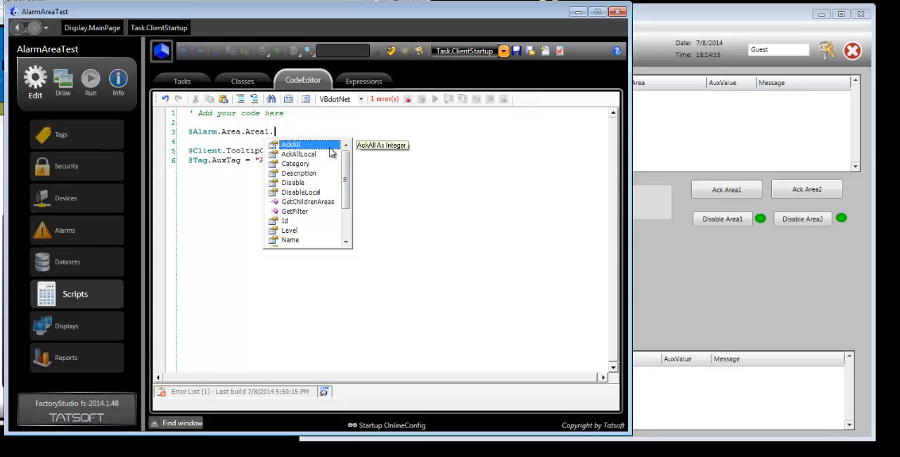
{"action": "mouse_move", "coordinate": [323, 158]}
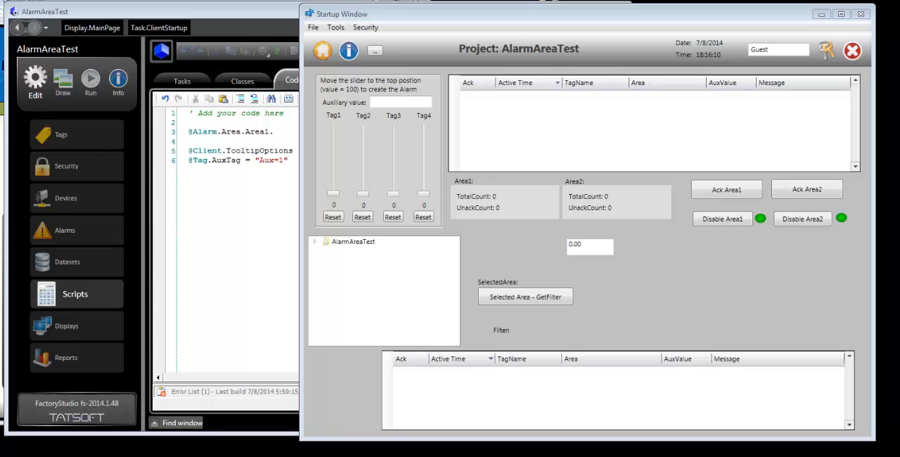
{"action": "mouse_move", "coordinate": [493, 270]}
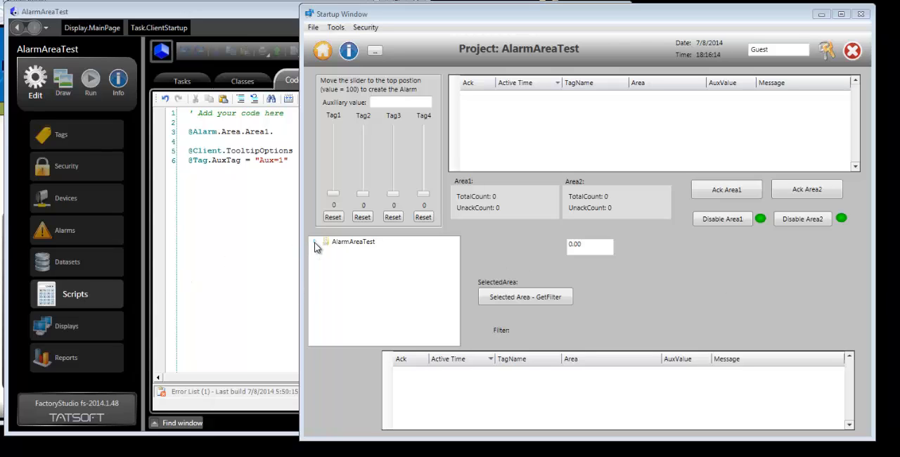
Expand the AlarmAreaTest node in the running display's area tree to show Area1, Area2 and subareas.
{"action": "left_click", "coordinate": [317, 242]}
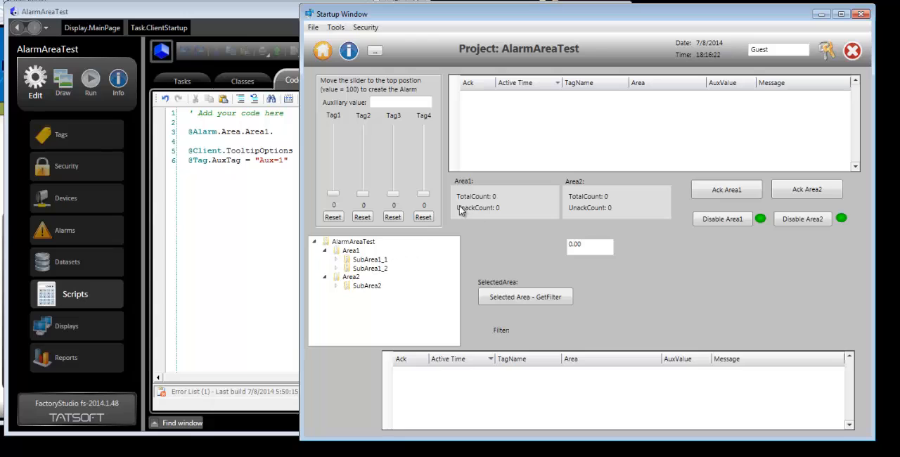
Raise Tag1 and Tag2 to 100 to trigger alarms, acknowledge all Area1 alarms, and reset a tag to zero.
{"action": "left_click_drag", "start_coordinate": [332, 197], "coordinate": [332, 124]}
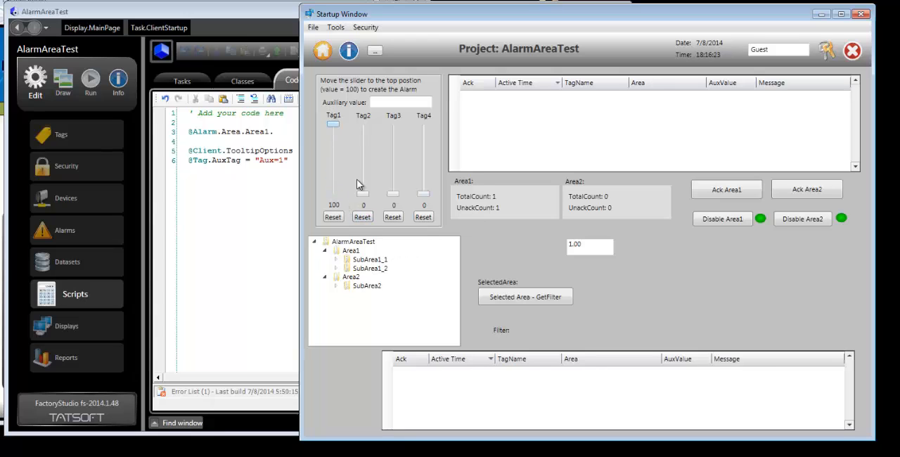
{"action": "left_click_drag", "start_coordinate": [362, 190], "coordinate": [363, 124]}
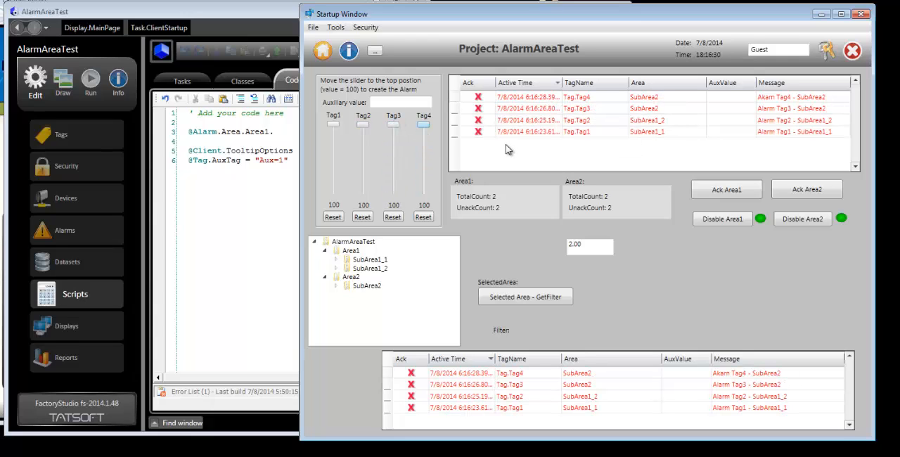
{"action": "mouse_move", "coordinate": [512, 180]}
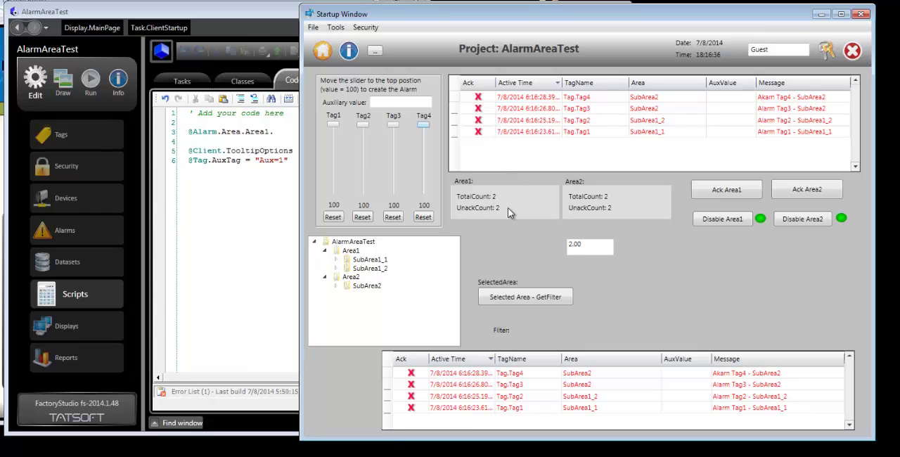
{"action": "mouse_move", "coordinate": [539, 123]}
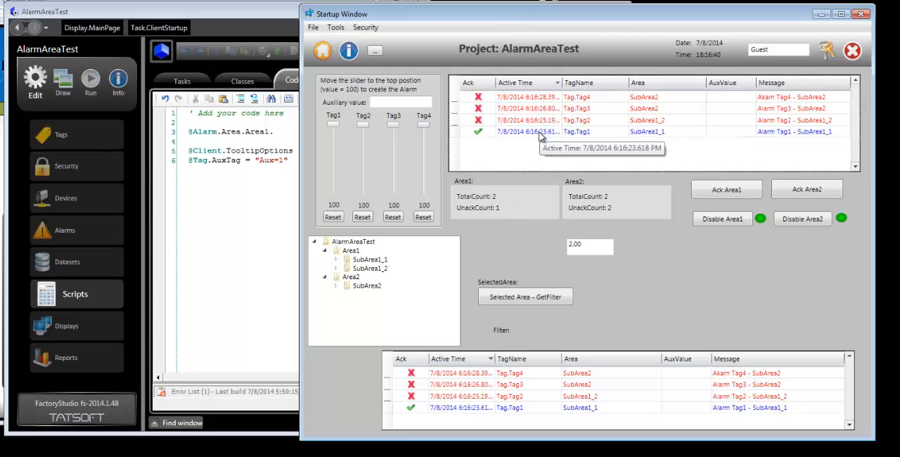
{"action": "mouse_move", "coordinate": [529, 203]}
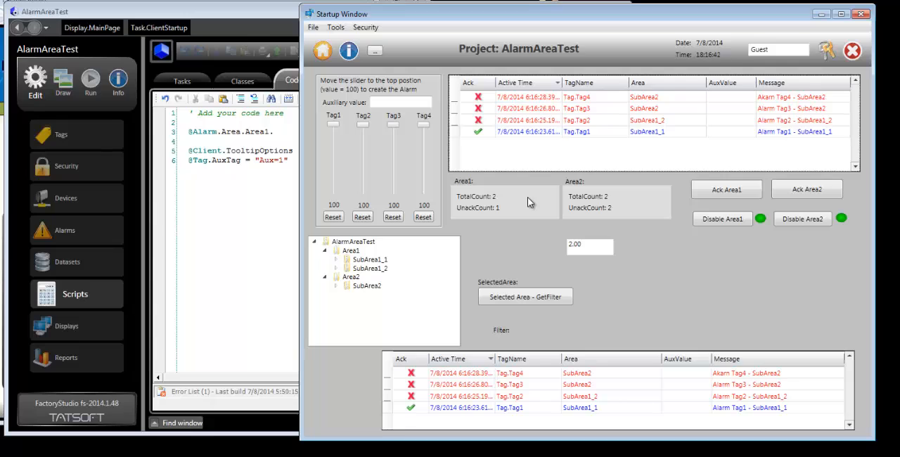
{"action": "mouse_move", "coordinate": [509, 214]}
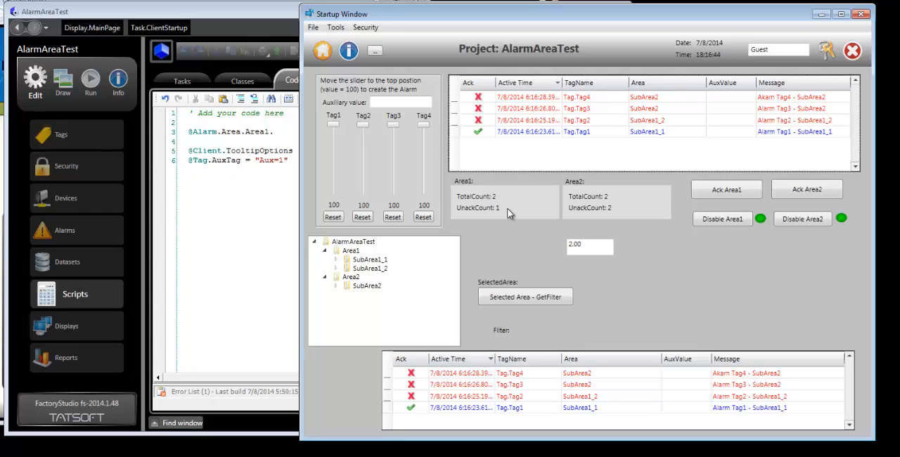
{"action": "mouse_move", "coordinate": [551, 168]}
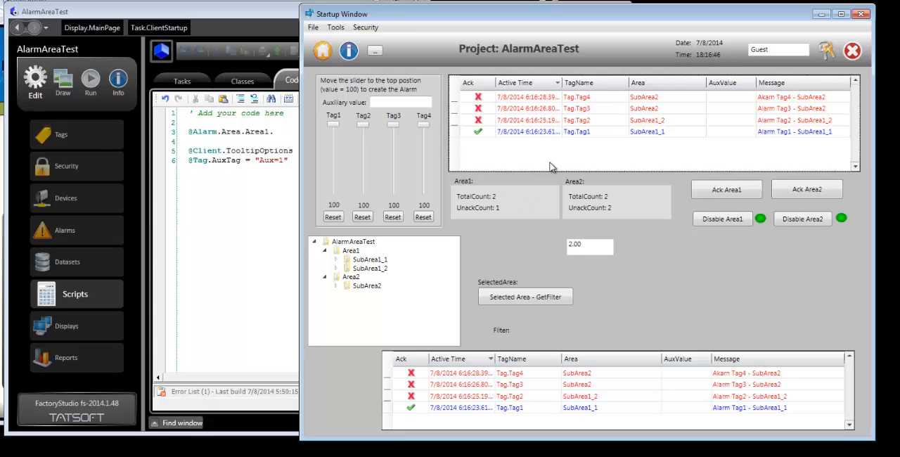
{"action": "left_click", "coordinate": [467, 95]}
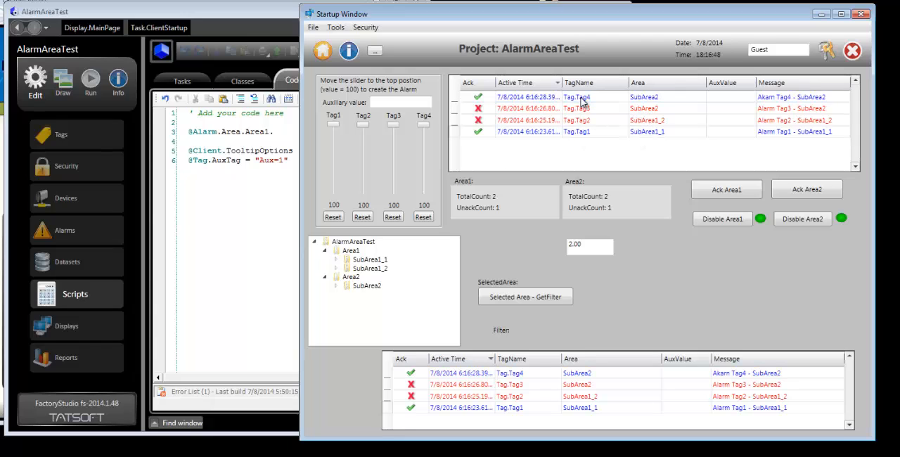
{"action": "mouse_move", "coordinate": [692, 203]}
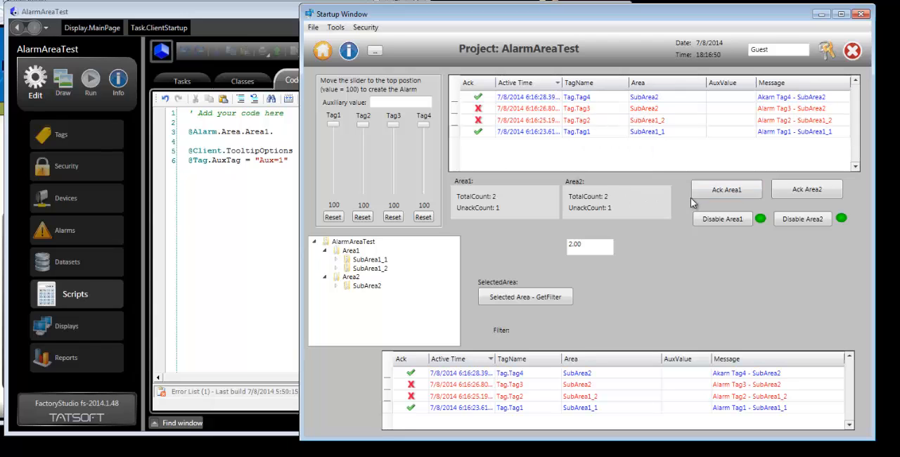
{"action": "left_click", "coordinate": [726, 189]}
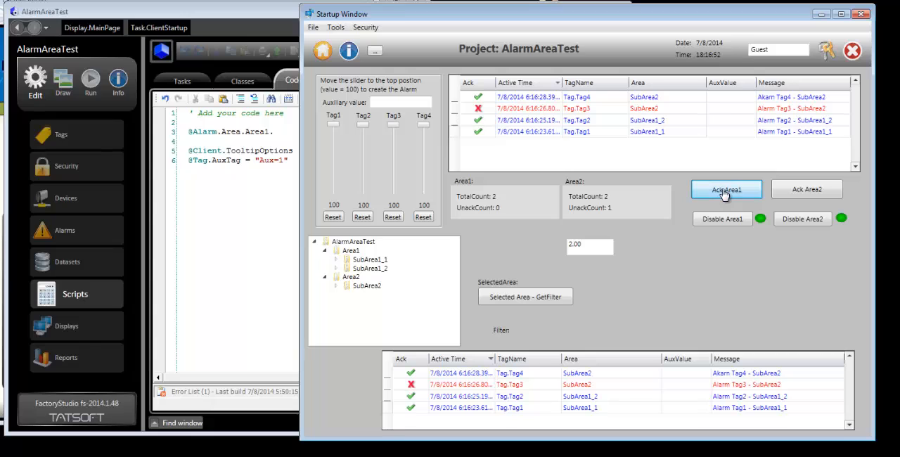
{"action": "left_click", "coordinate": [807, 189]}
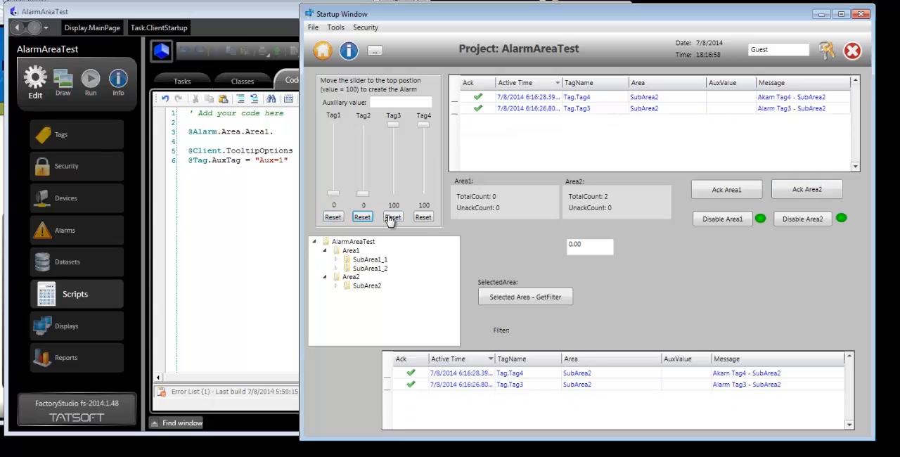
Disable Area1, raise Tag1 to 100 and reset the other tags so no Area1 alarm appears.
{"action": "left_click", "coordinate": [422, 216]}
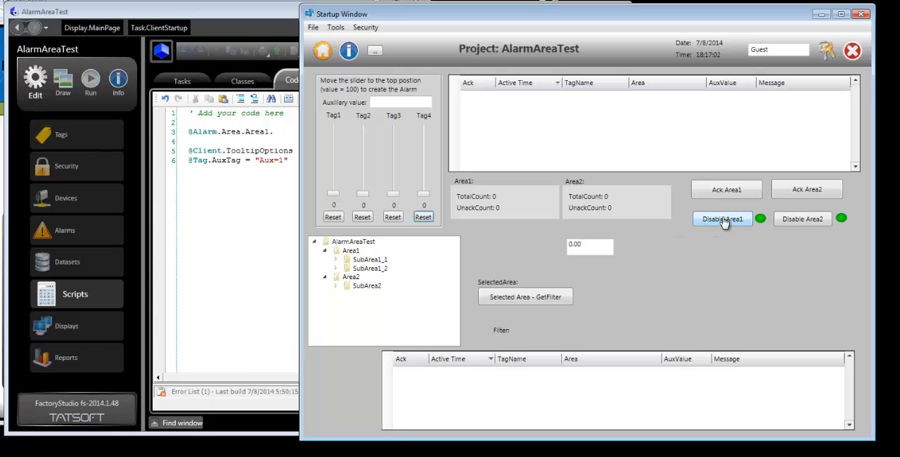
{"action": "left_click", "coordinate": [725, 220]}
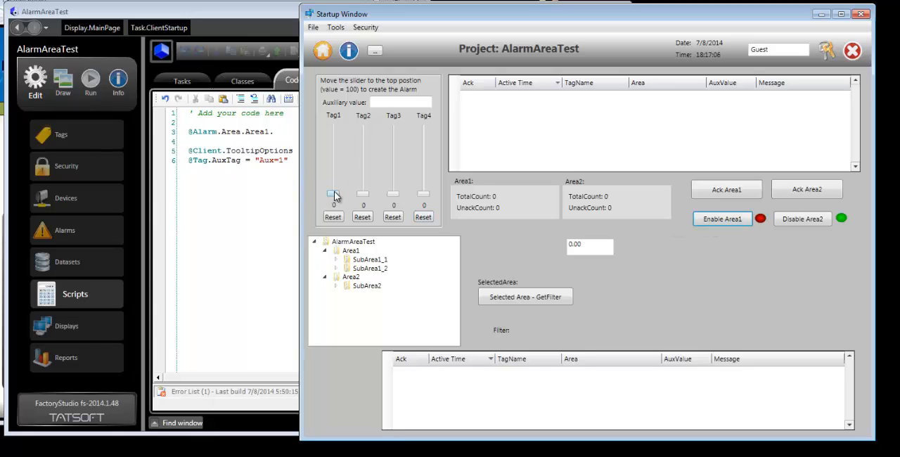
{"action": "left_click_drag", "start_coordinate": [334, 197], "coordinate": [333, 124]}
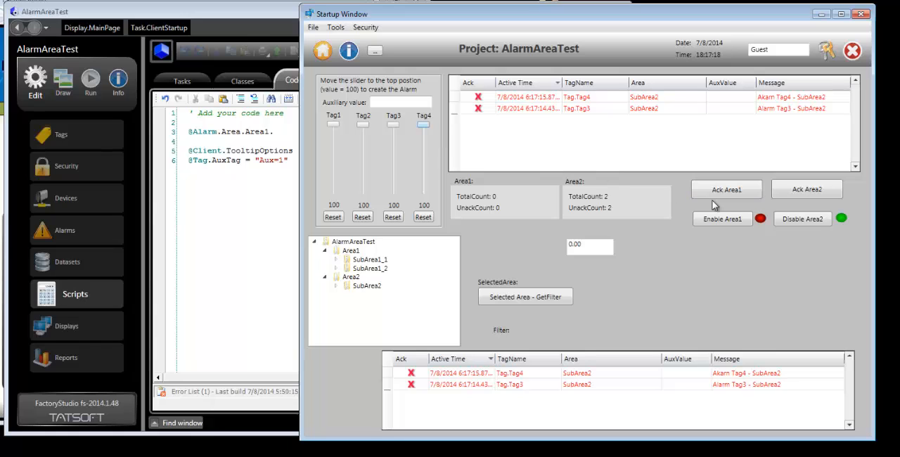
{"action": "left_click", "coordinate": [423, 216]}
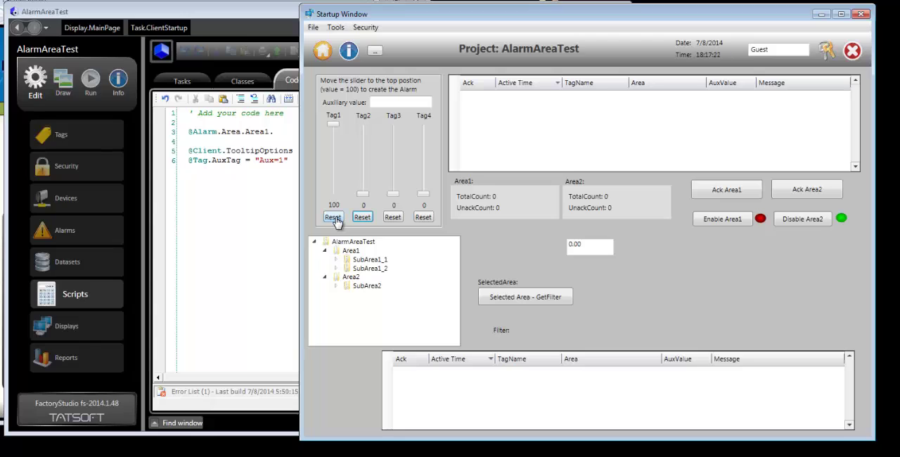
{"action": "mouse_move", "coordinate": [364, 289]}
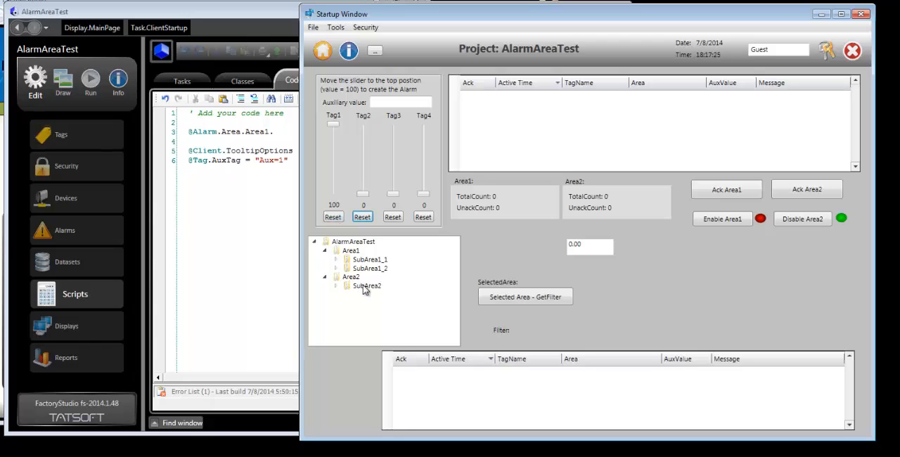
{"action": "mouse_move", "coordinate": [416, 259]}
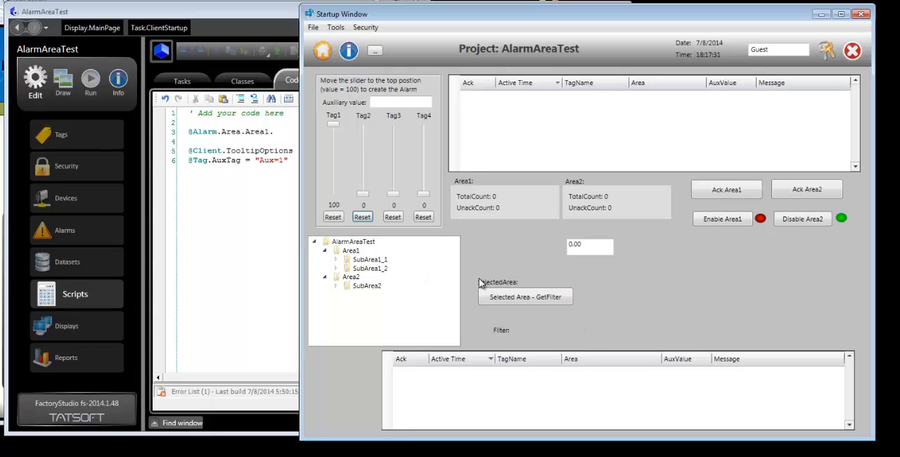
{"action": "mouse_move", "coordinate": [576, 299]}
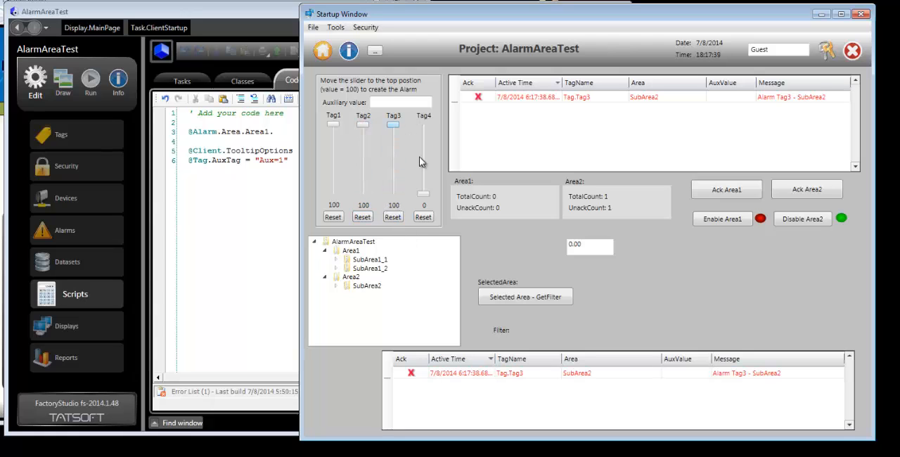
Raise Tag4 and Tag1 to 100 with Area1 enabled so Tag1–Tag4 alarms show in both areas.
{"action": "left_click_drag", "start_coordinate": [423, 190], "coordinate": [423, 125]}
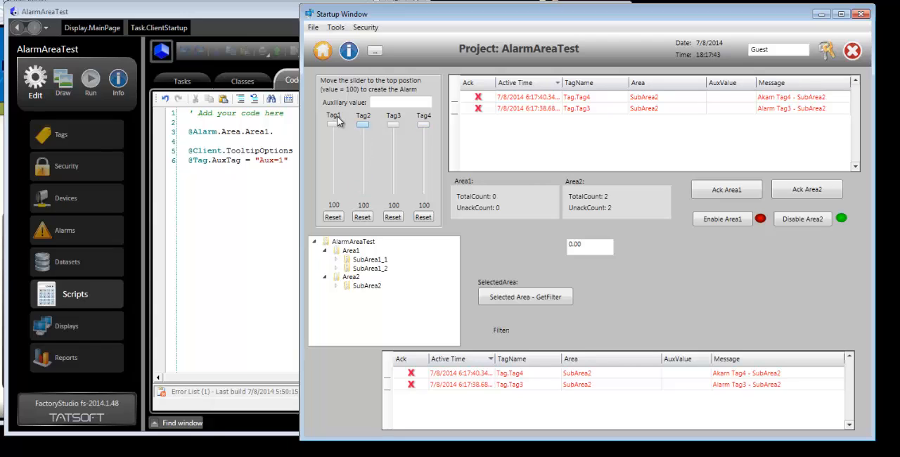
{"action": "left_click_drag", "start_coordinate": [334, 125], "coordinate": [333, 183]}
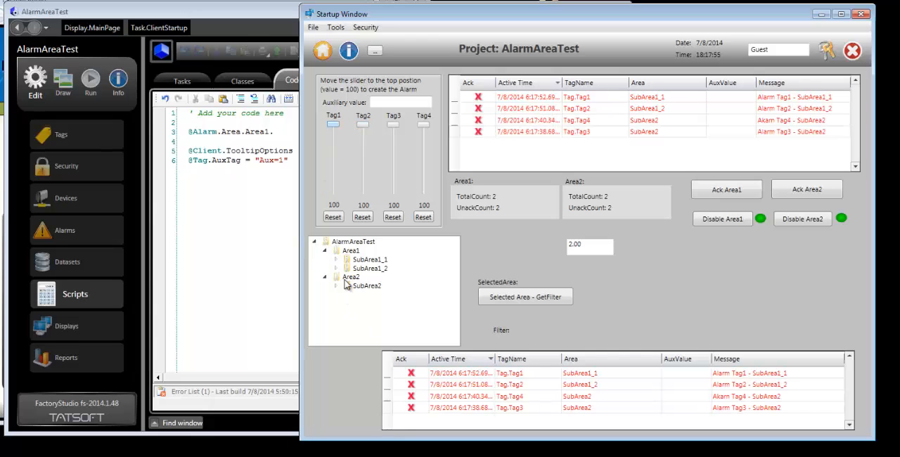
{"action": "mouse_move", "coordinate": [363, 277]}
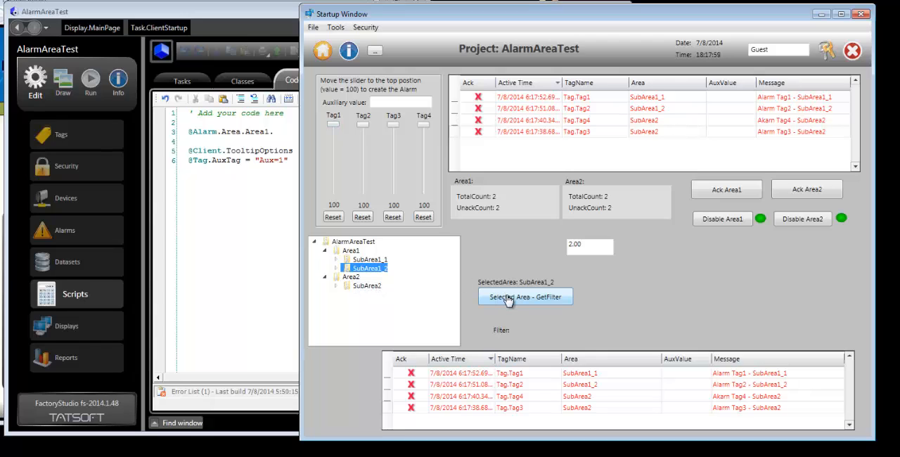
Filter the lower alarm list by SubArea1_2, SubArea1_1, Area1 and SubArea2 using Selected Area - GetFilter.
{"action": "left_click", "coordinate": [524, 297]}
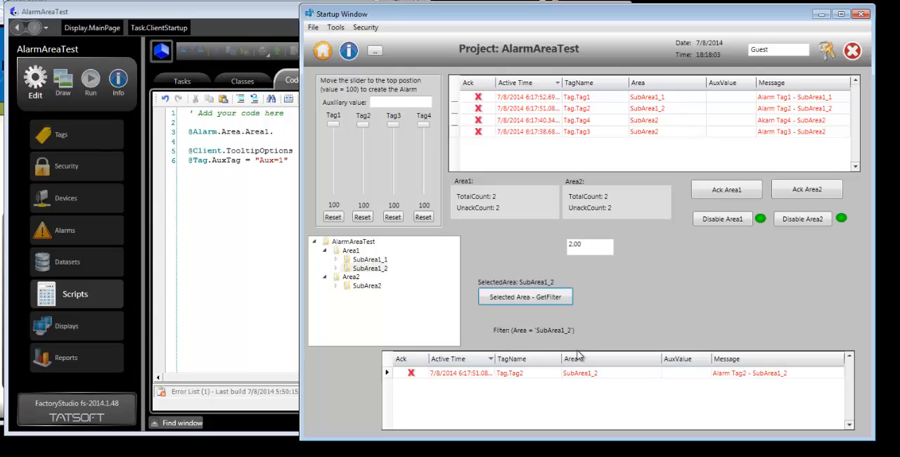
{"action": "left_click", "coordinate": [363, 258]}
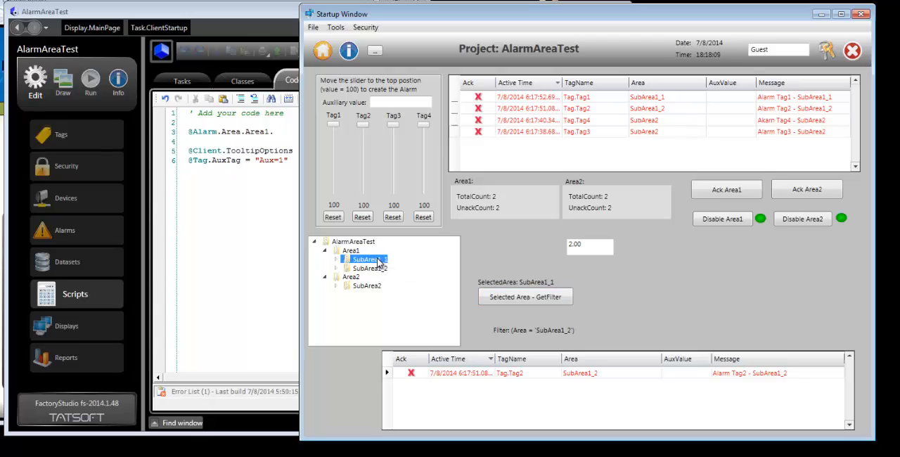
{"action": "left_click", "coordinate": [524, 296]}
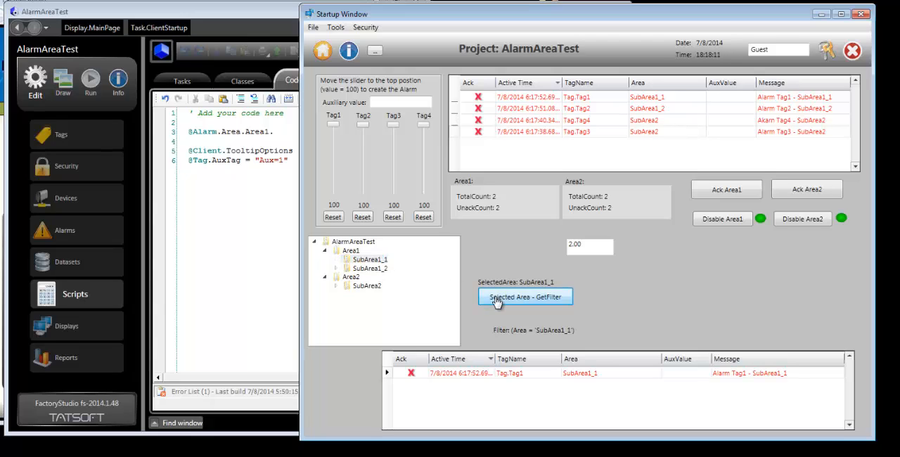
{"action": "left_click", "coordinate": [349, 250]}
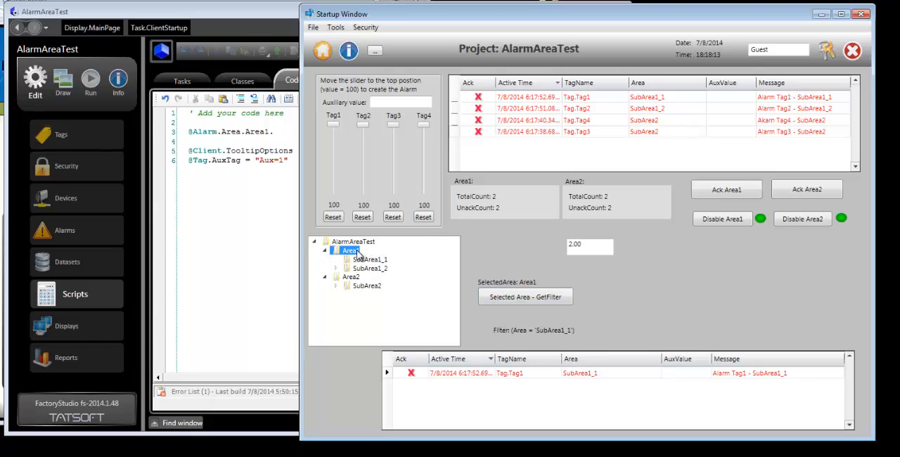
{"action": "left_click", "coordinate": [526, 297]}
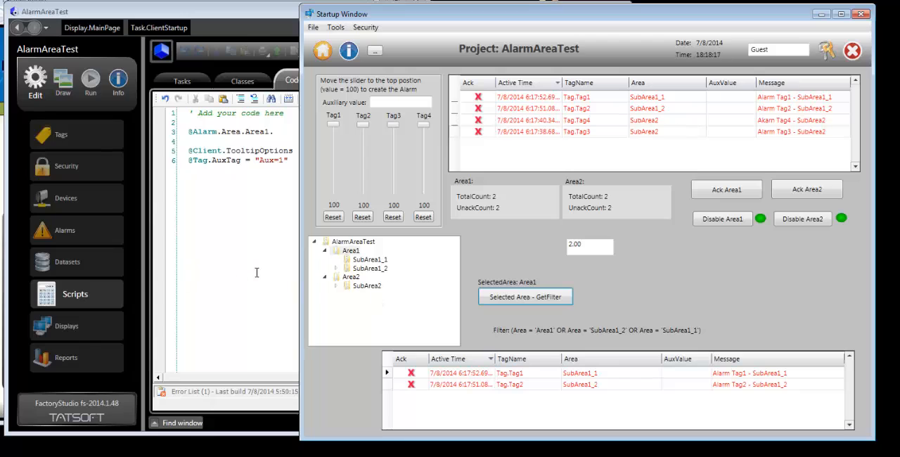
{"action": "left_click", "coordinate": [366, 285]}
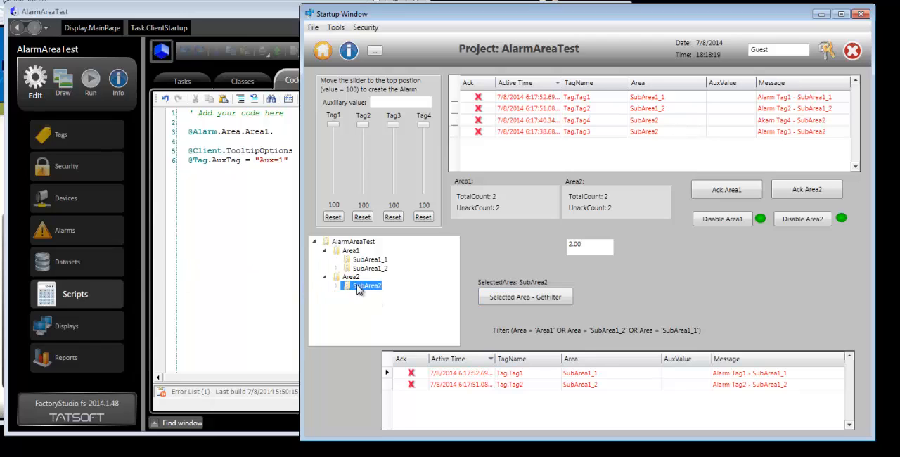
{"action": "left_click", "coordinate": [526, 297]}
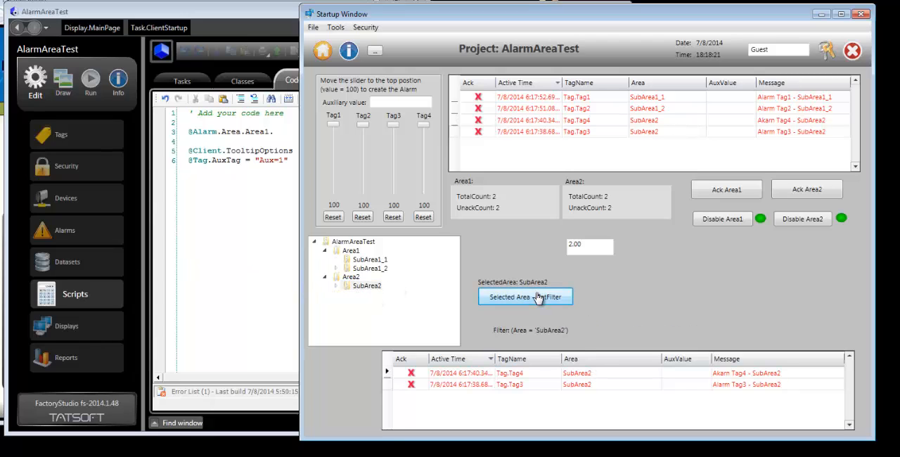